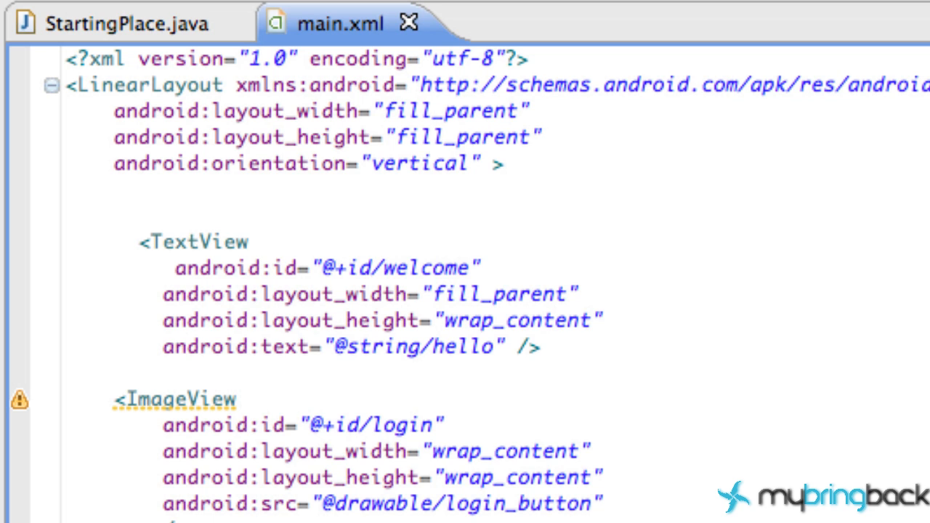
Give the copied Button the id button2 and text Friends, then run the app
scroll("down", 3)
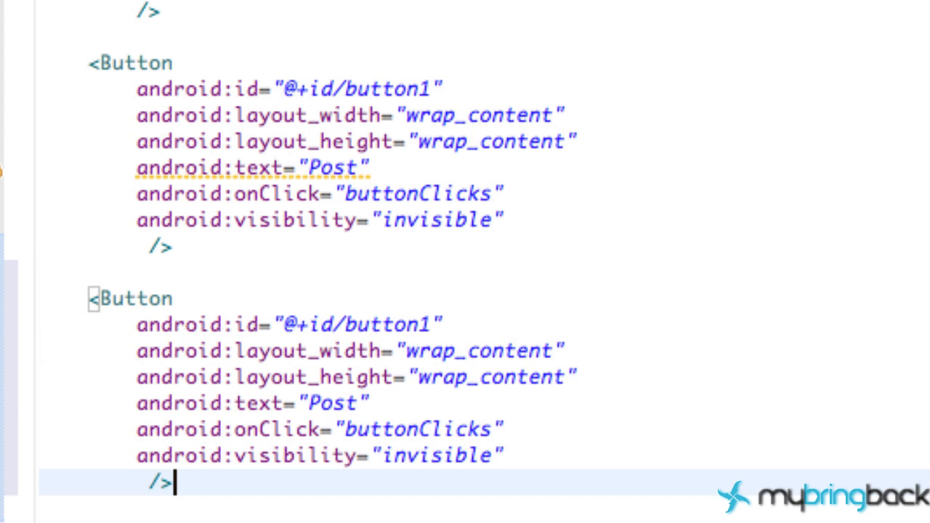
key("Backspace")
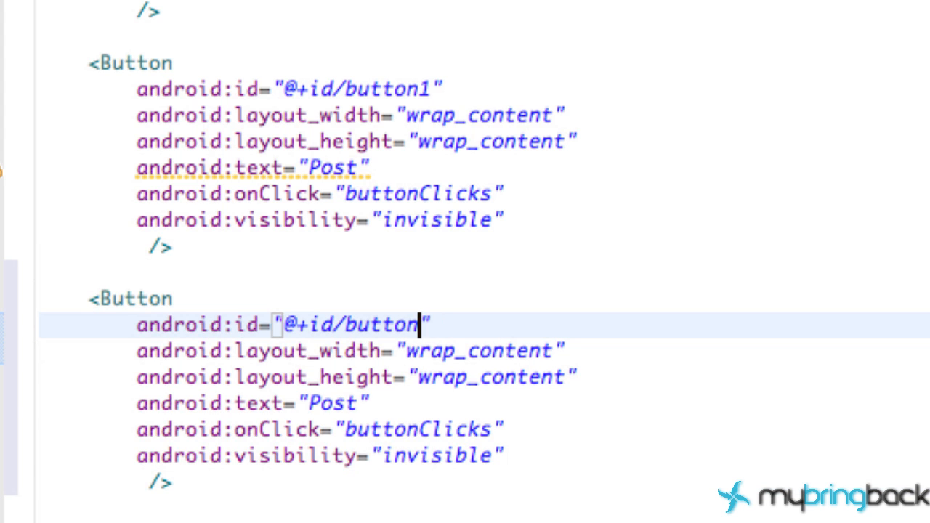
type("2")
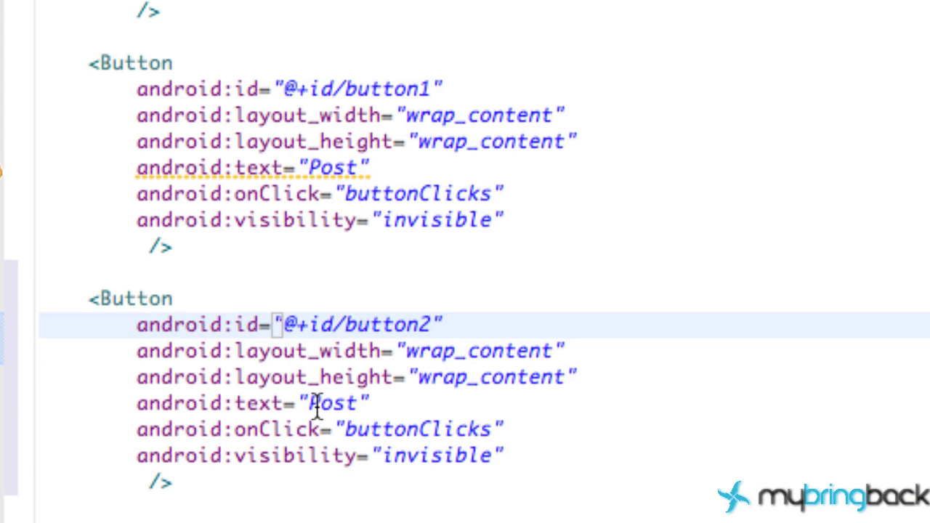
type("Friends")
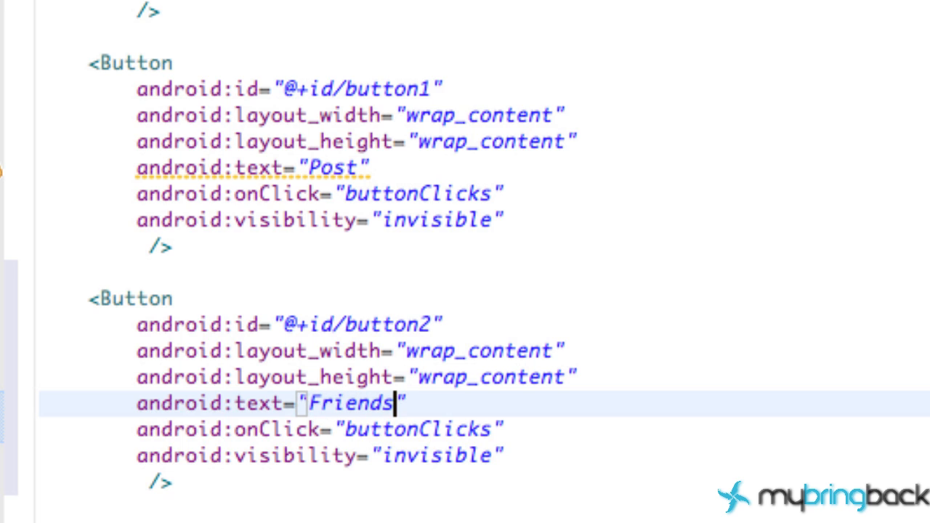
mouse_move(400, 440)
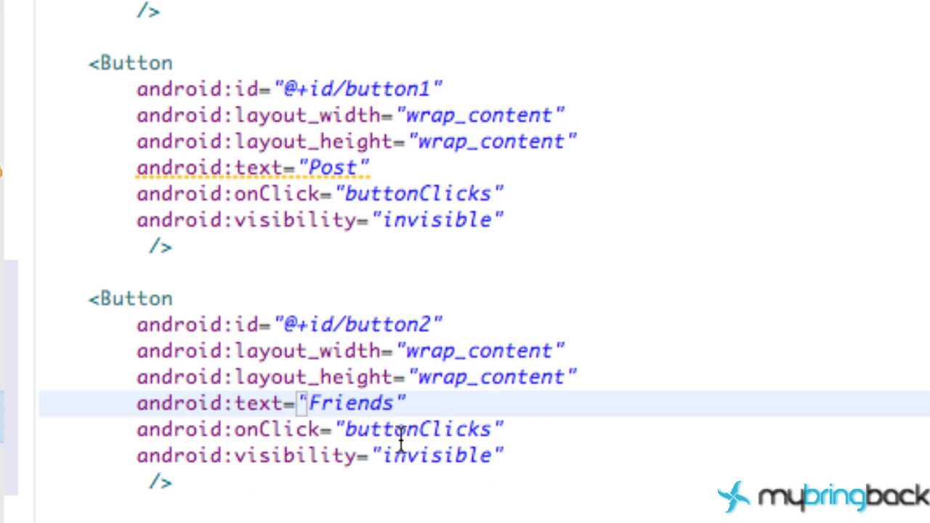
mouse_move(515, 407)
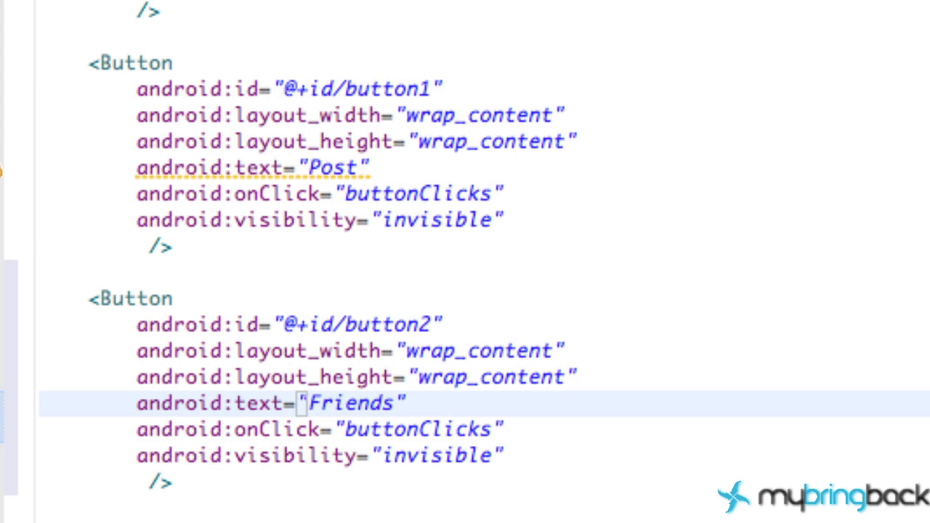
left_click(120, 20)
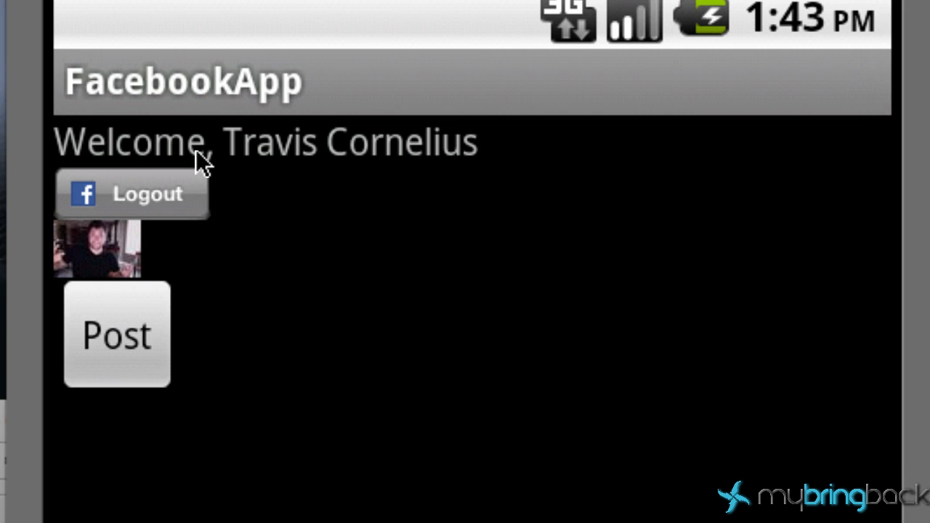
mouse_move(105, 378)
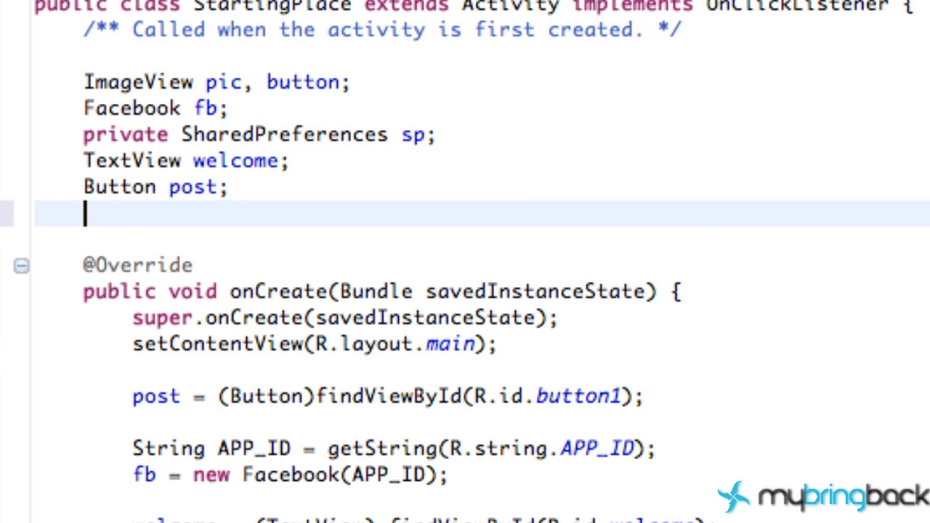
Declare the field AsyncFacebookRunner asyncRunner; below Button post; via content assist
type("Asy")
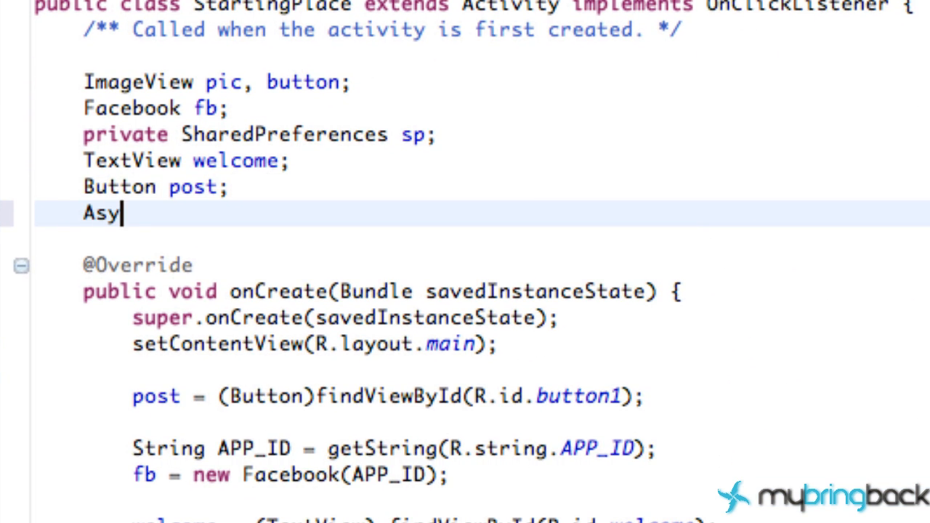
type("ncFa")
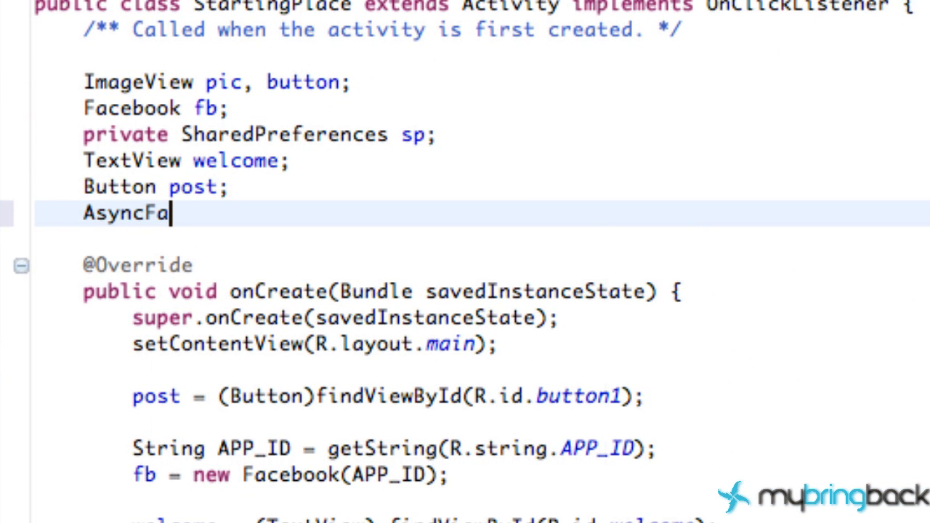
type("AsyncFa")
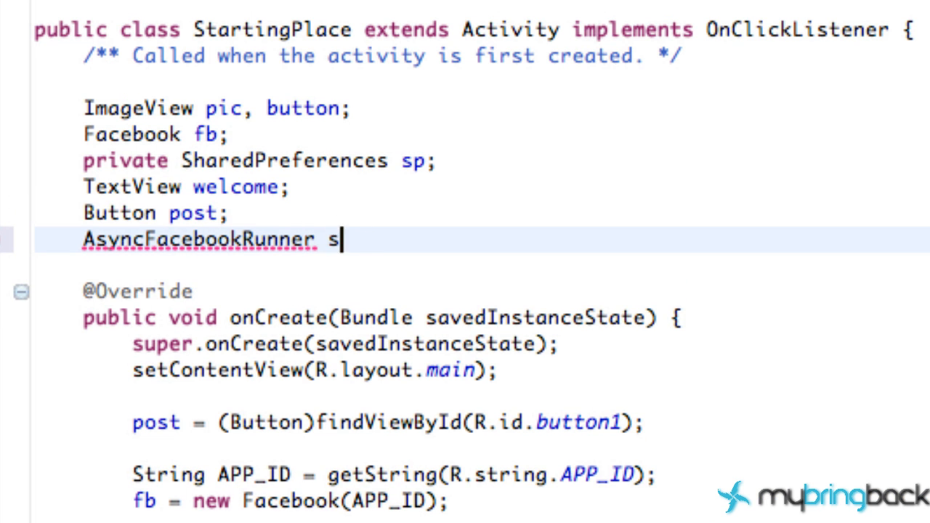
type("yncRunner;")
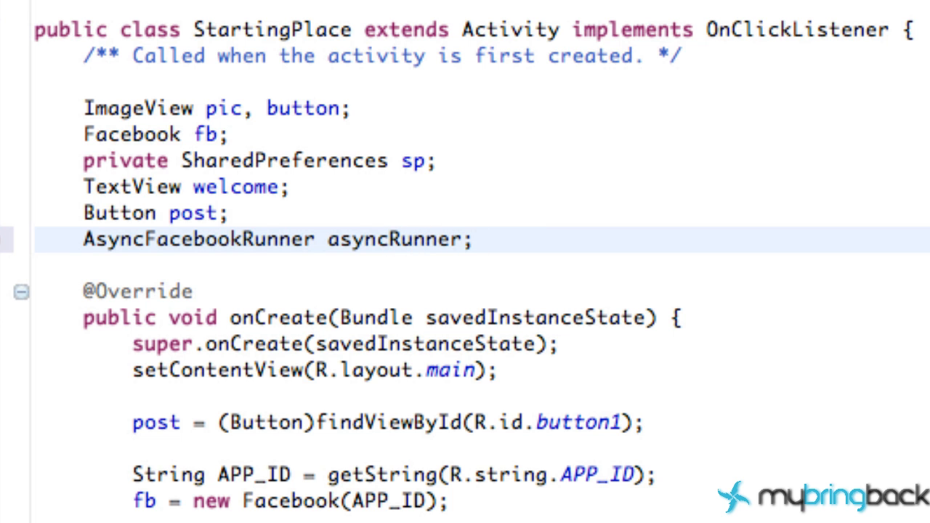
scroll("down", 3)
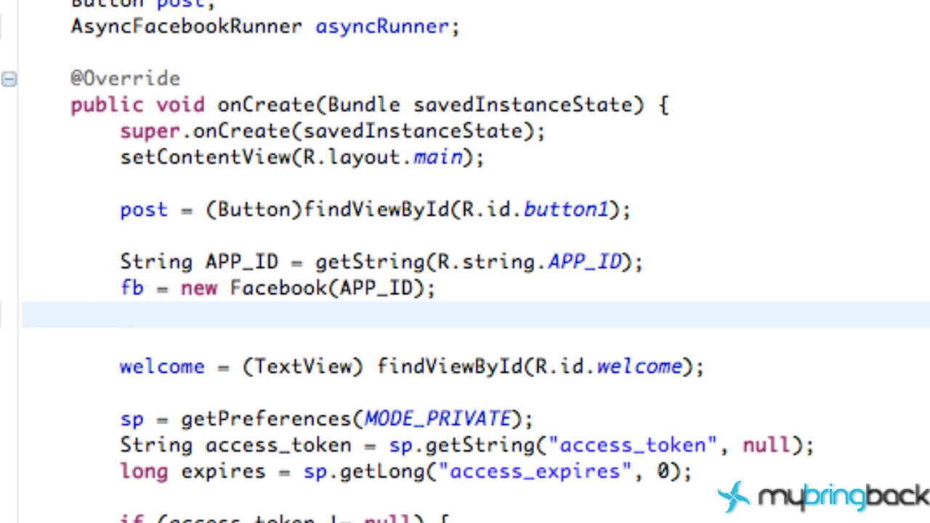
Initialize asyncRunner = new AsyncFacebookRunner(fb); after the Facebook assignment in onCreate
type("asyncRunner =")
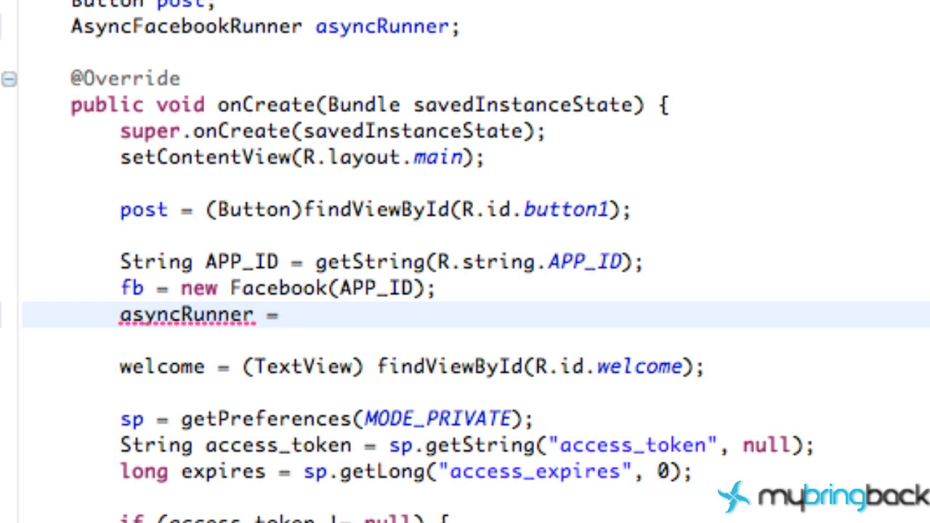
type("new A")
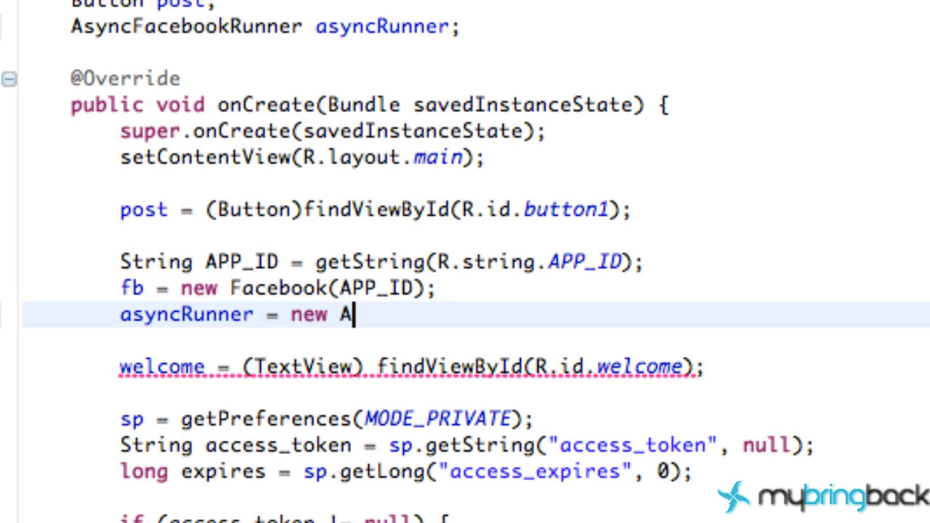
type("syncFacebookRunner()")
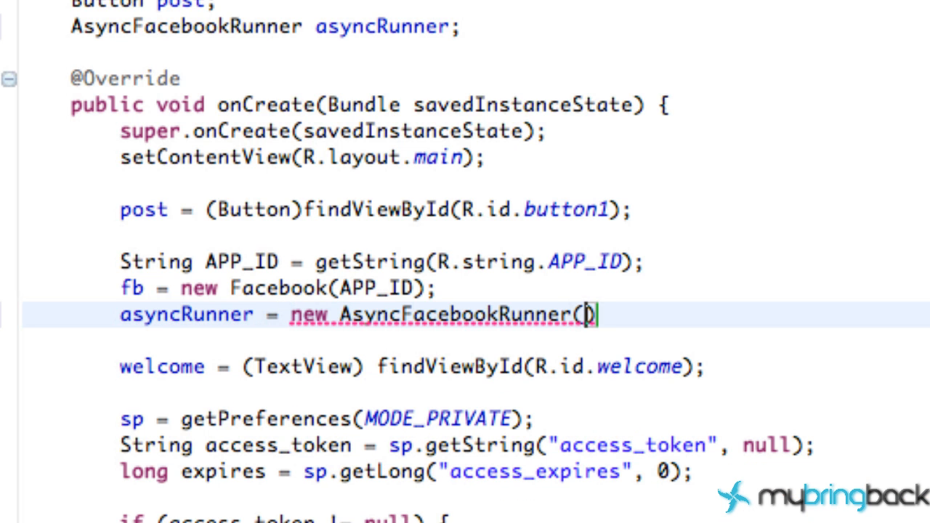
type("fb);")
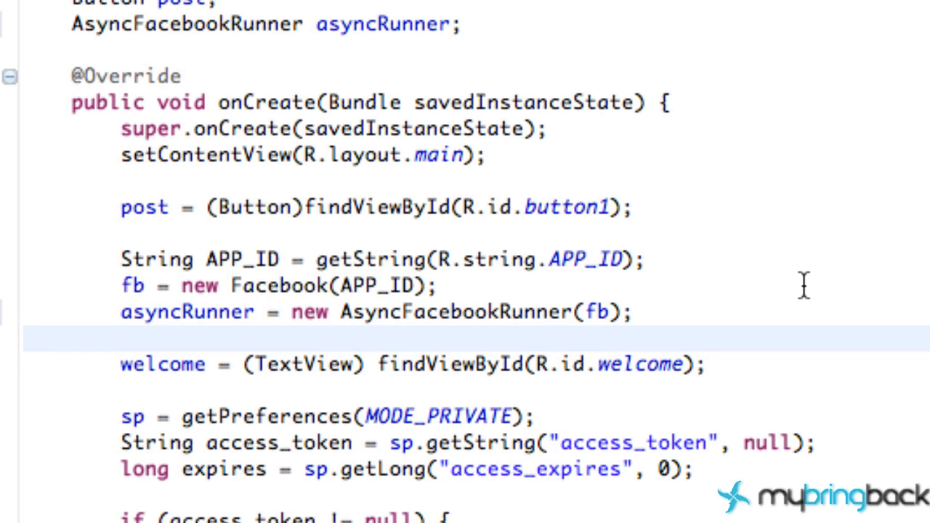
Move below the asyncRunner line and select the fb variable name
left_click(24, 338)
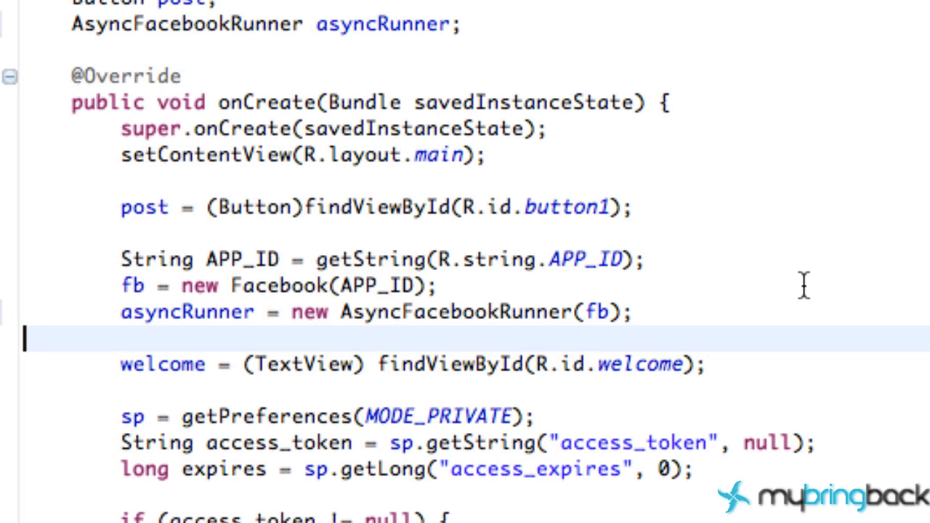
mouse_move(160, 289)
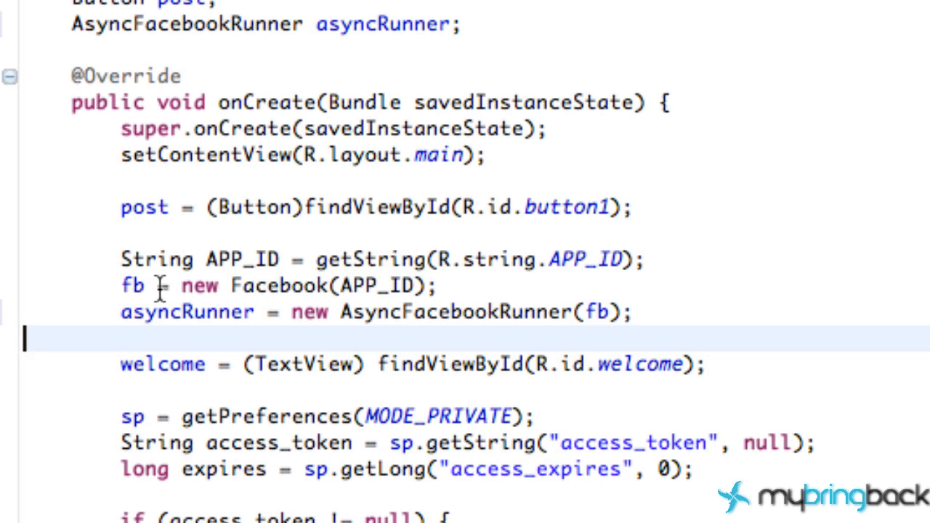
double_click(187, 312)
type("Utilitya")
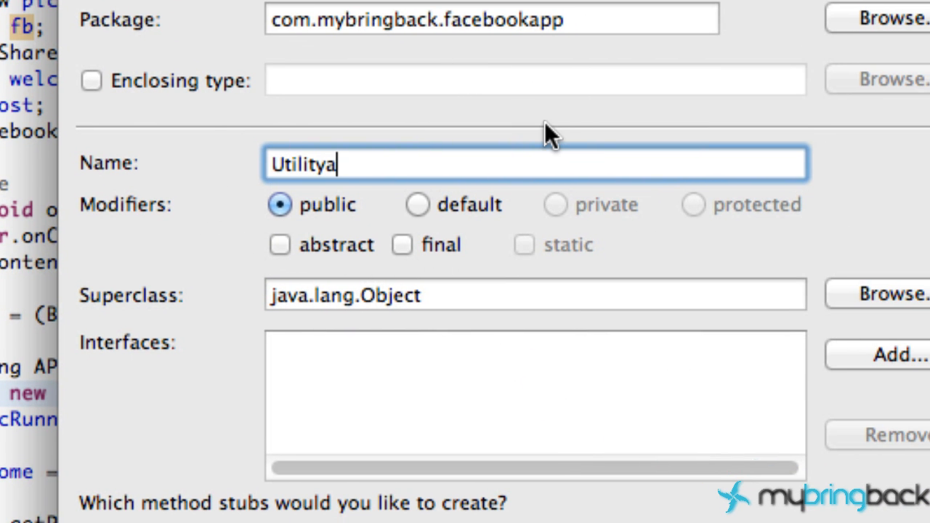
Correct the new class name to Utility before finishing the wizard
key("Backspace")
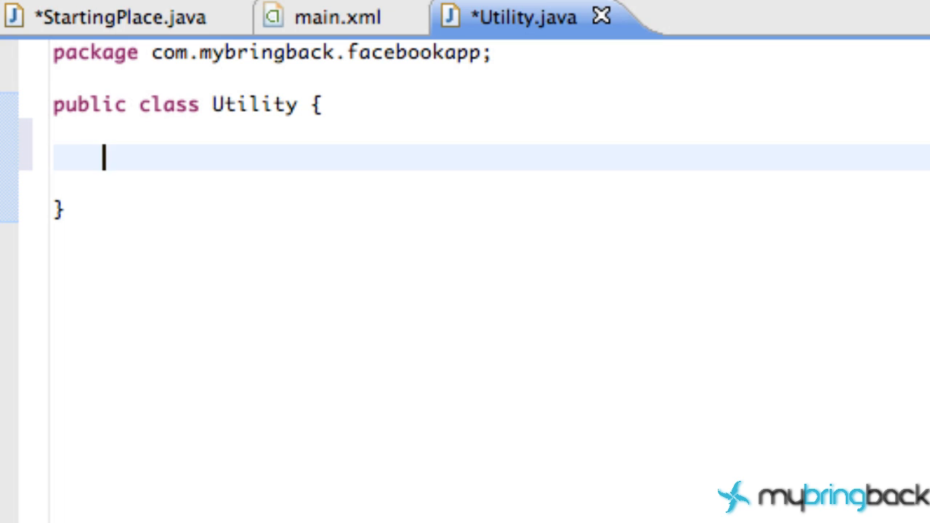
Declare Facebook fb; and AsyncFacebookRunner asyncRunner; fields inside the Utility class
type("Facebook")
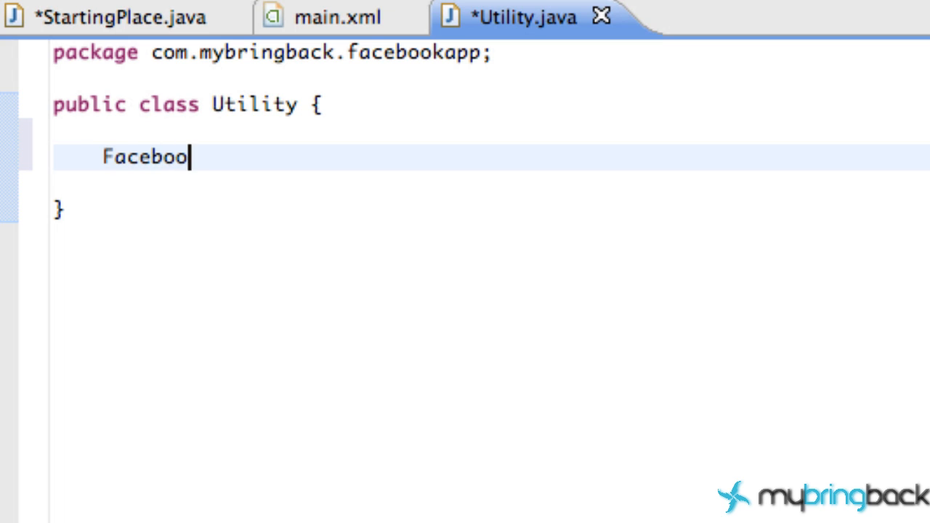
type("k f")
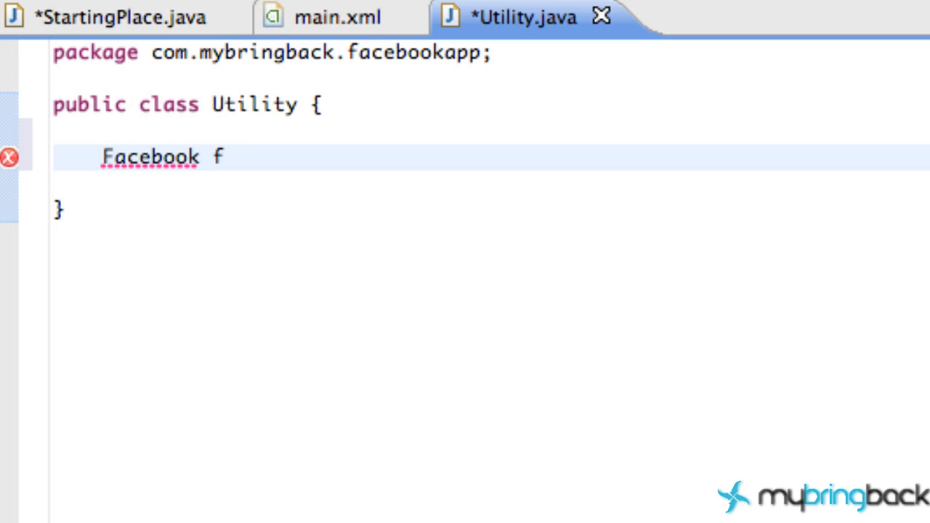
type("b;")
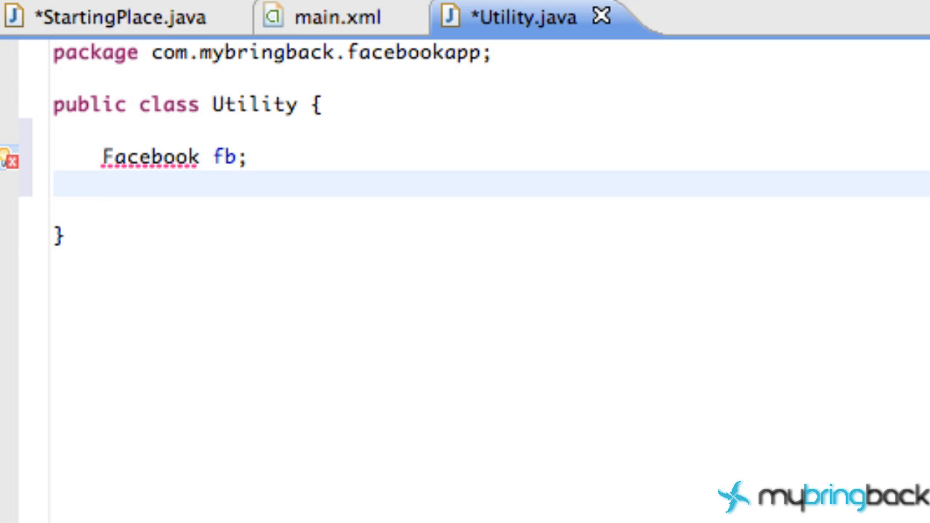
type("A")
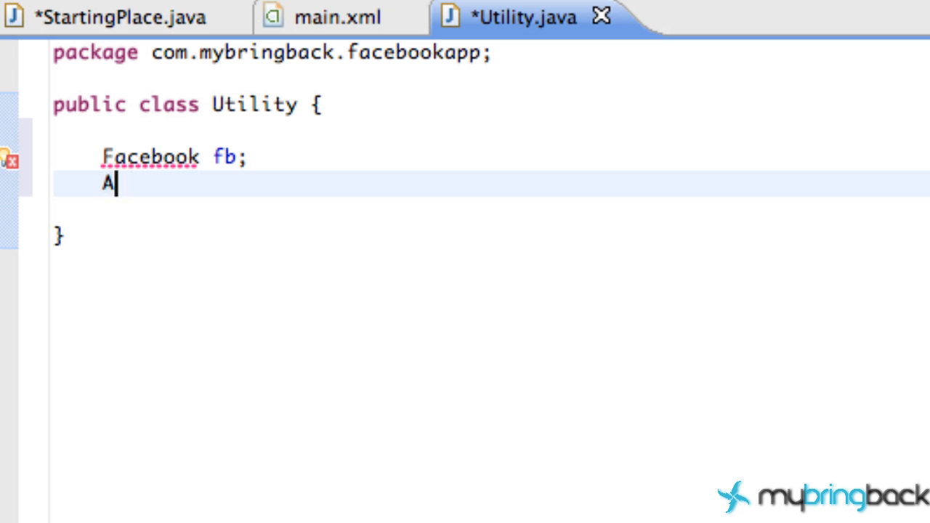
type("syncFacebookRunner")
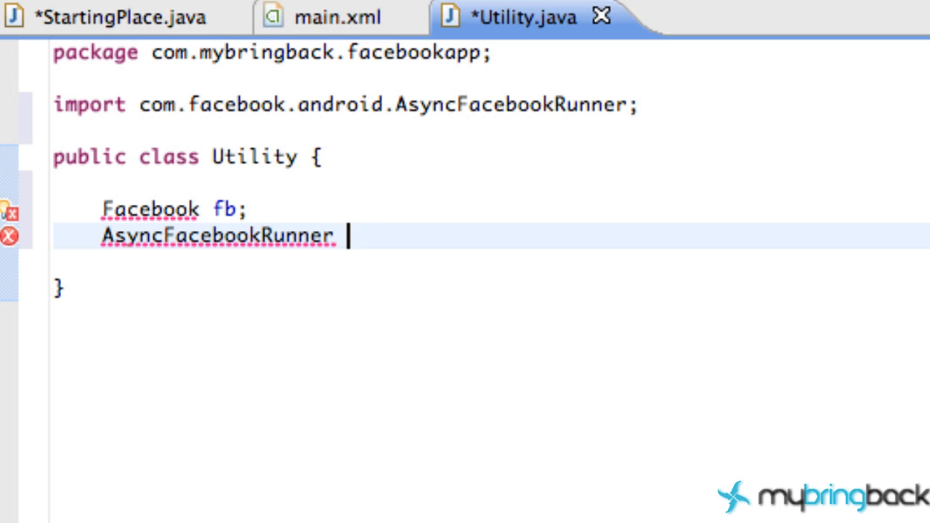
type("asyn")
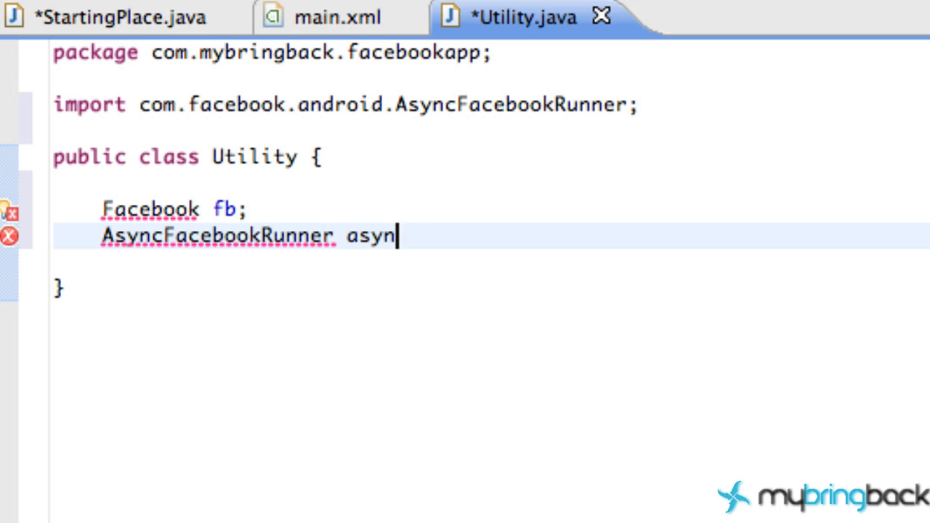
type("cRunner;")
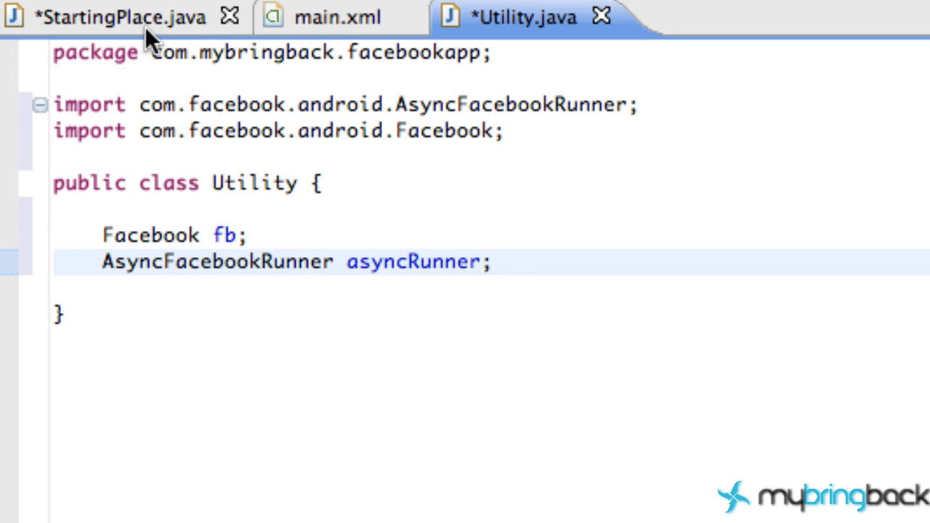
Make the fb and asyncRunner fields public static, checking StartingPlace along the way
left_click(124, 17)
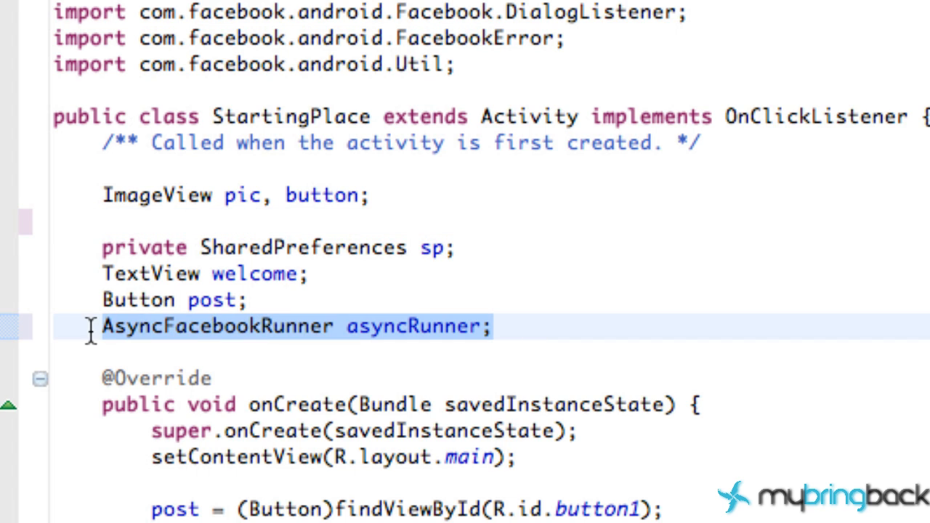
scroll("down", 3)
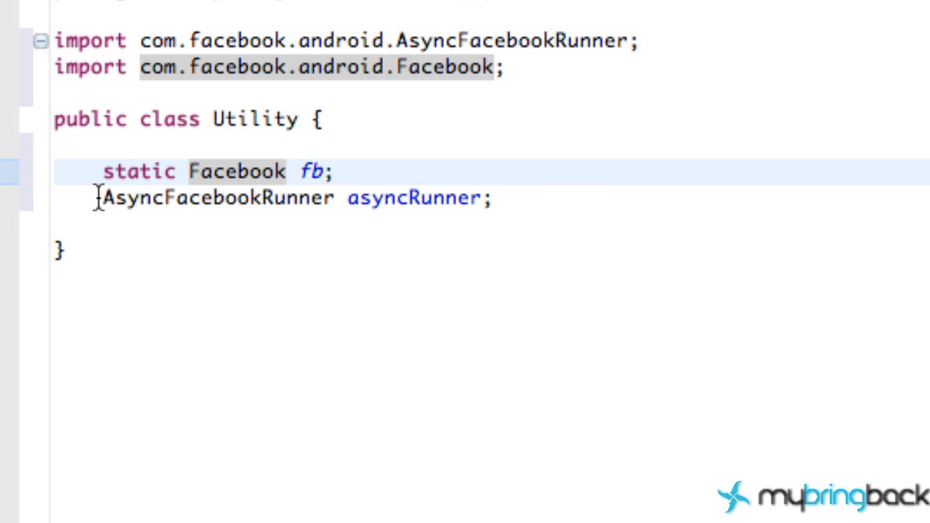
type("static")
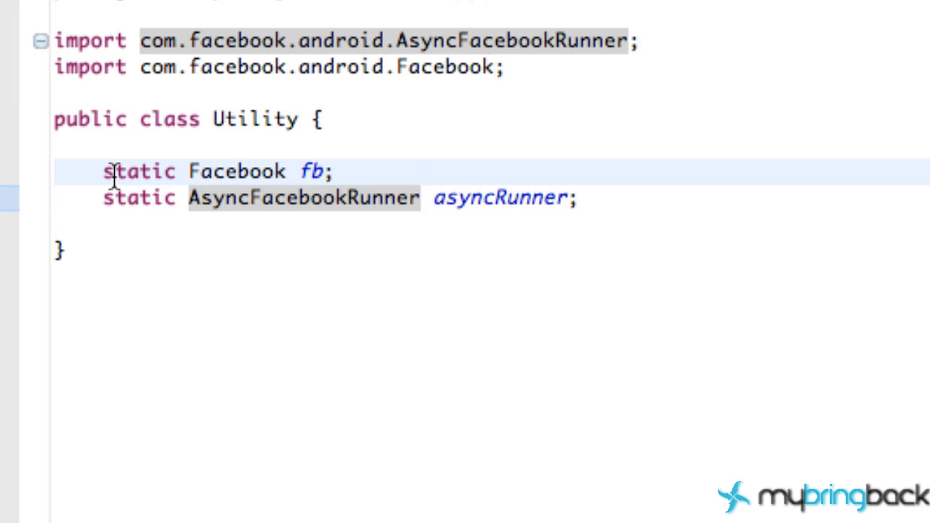
type("p")
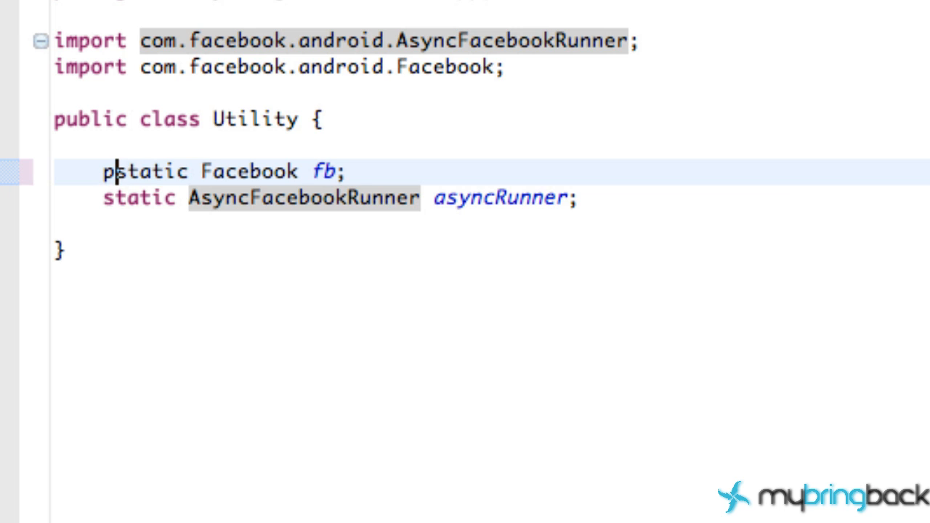
type("ublic")
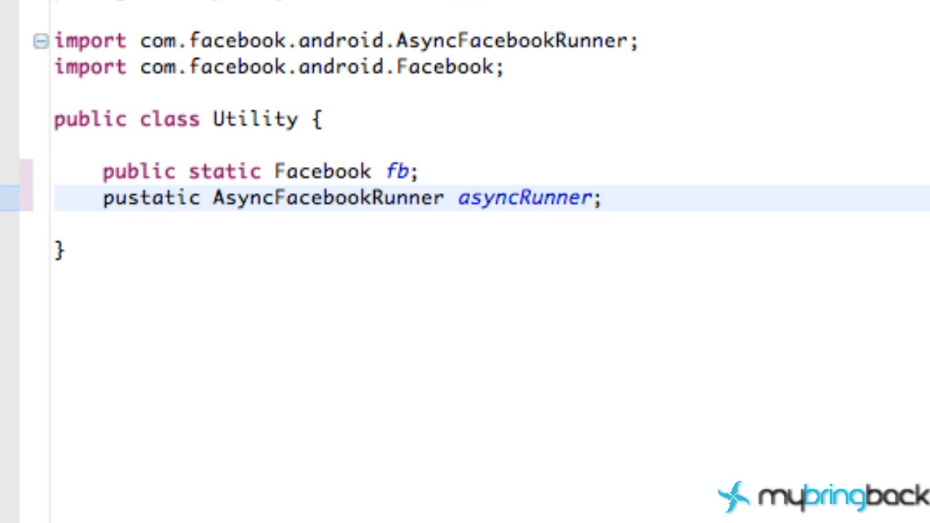
type("blic")
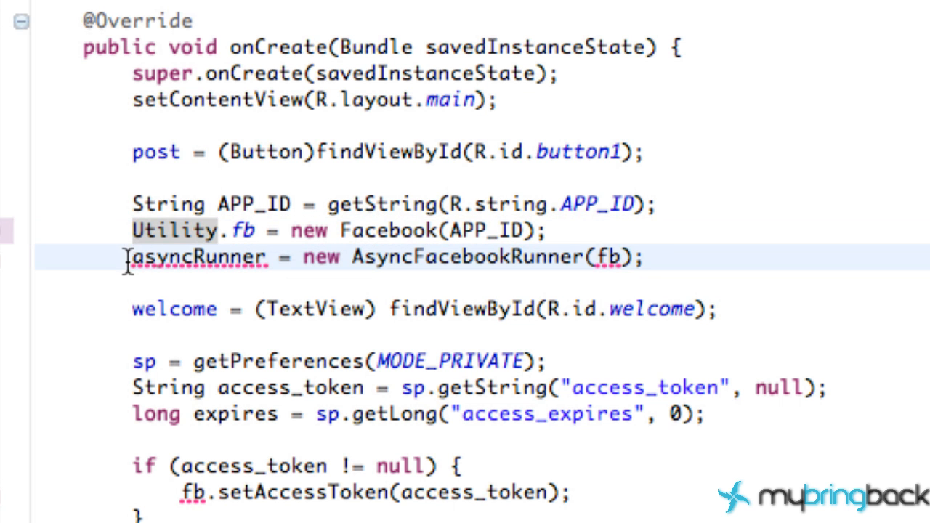
Prefix the fb and asyncRunner assignments in onCreate with Utility
type("Utility.")
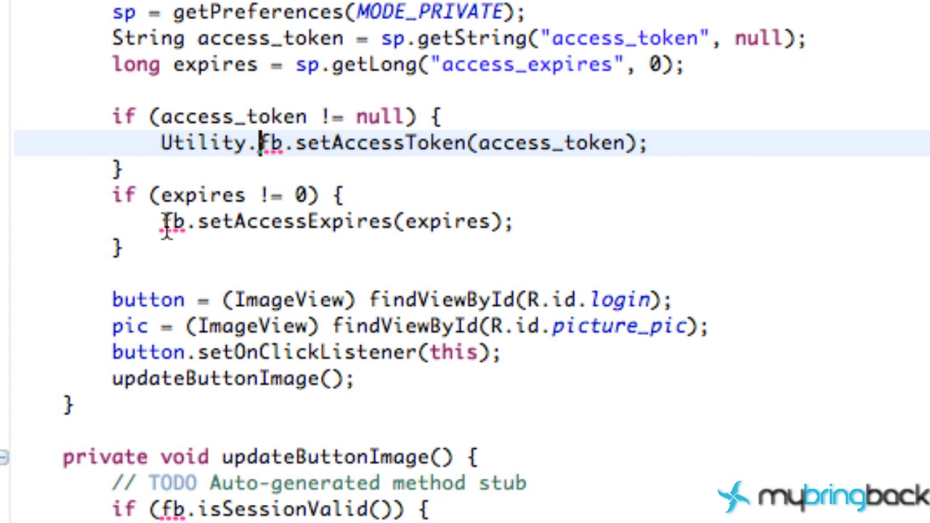
type("Utility.")
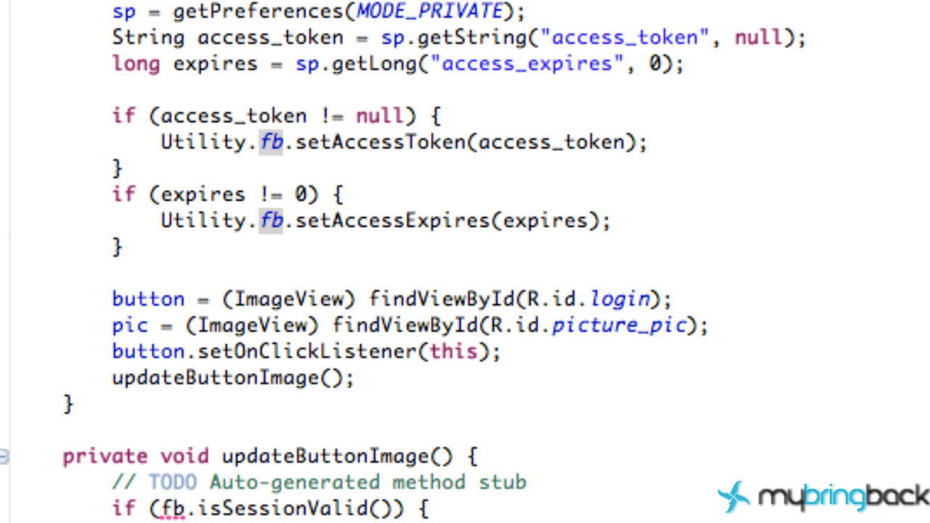
mouse_move(331, 273)
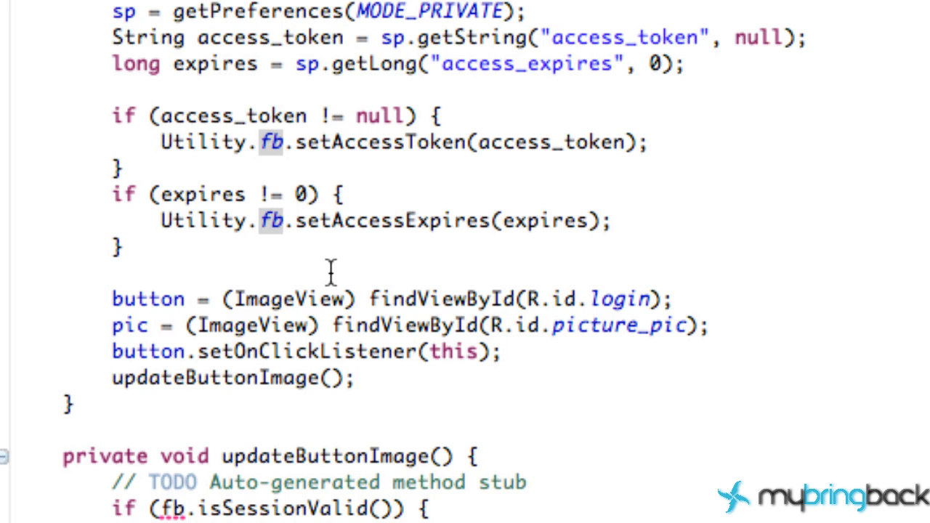
Prefix the remaining fb reference further down StartingPlace with Utility
scroll("down", 3)
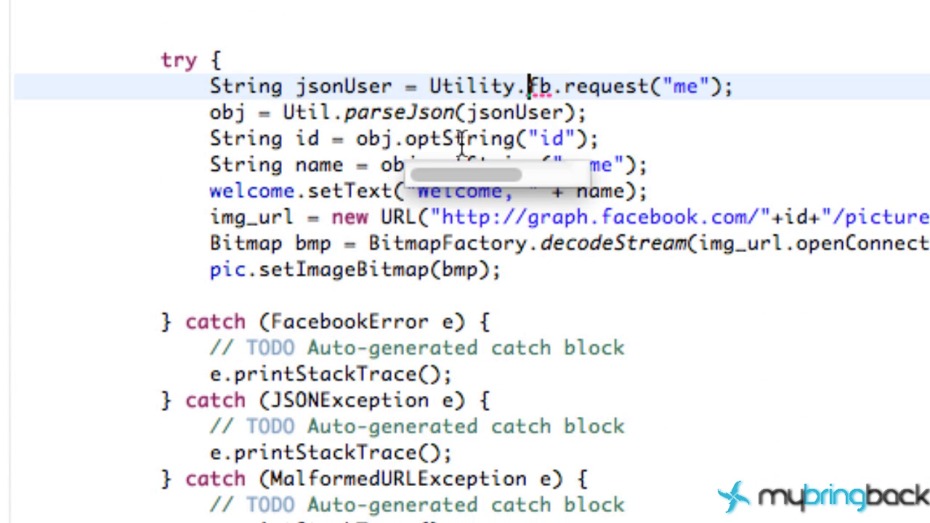
scroll("down", 3)
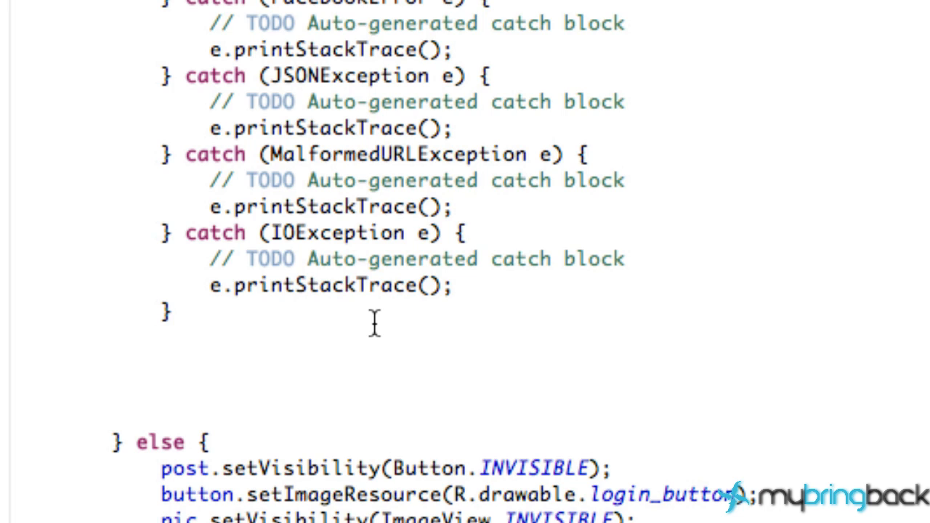
scroll("down", 3)
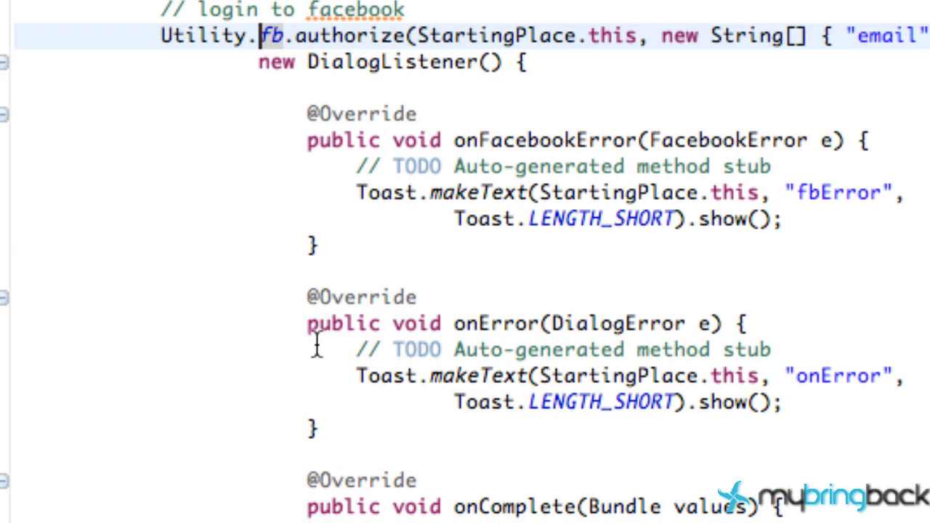
scroll("down", 3)
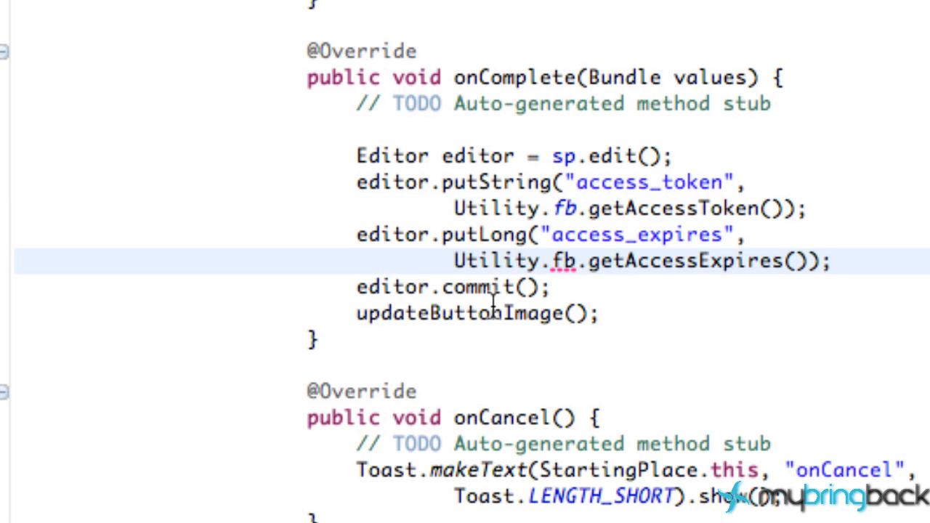
scroll("down", 3)
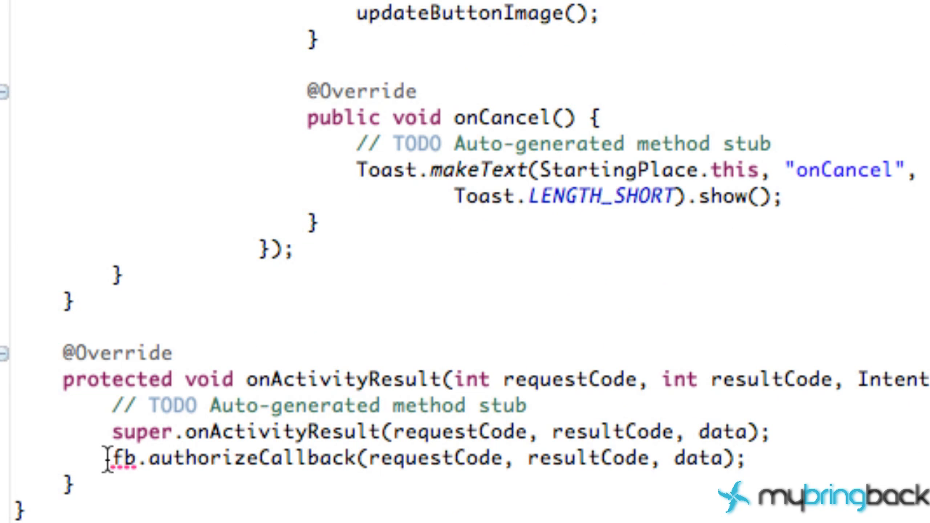
type("Utility.fb = new Facebook(APP_ID);")
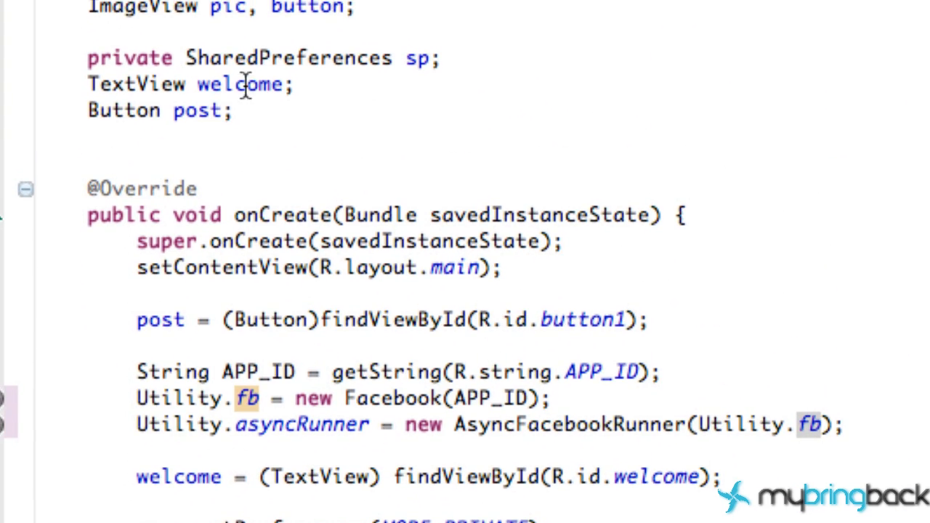
Add friends to the Button declaration and link it to R.id.button2 in onCreate
type(", fri")
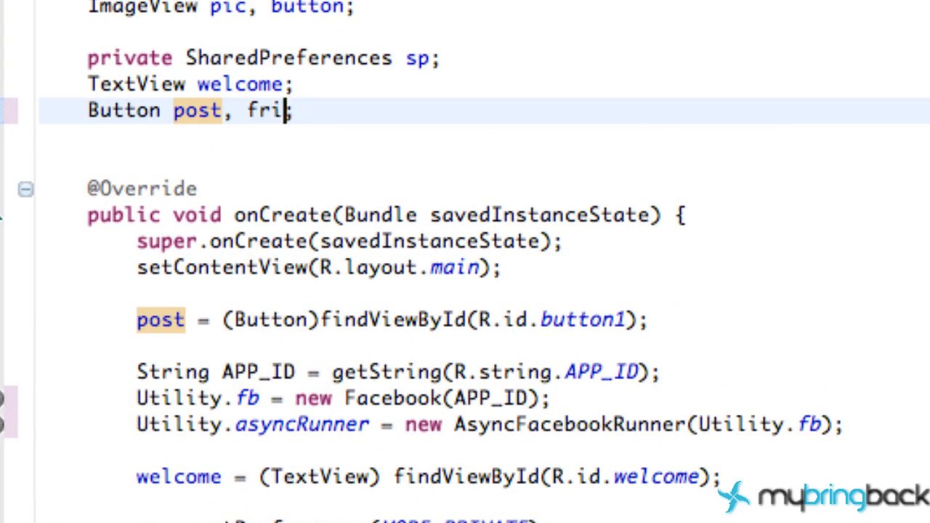
type("ends")
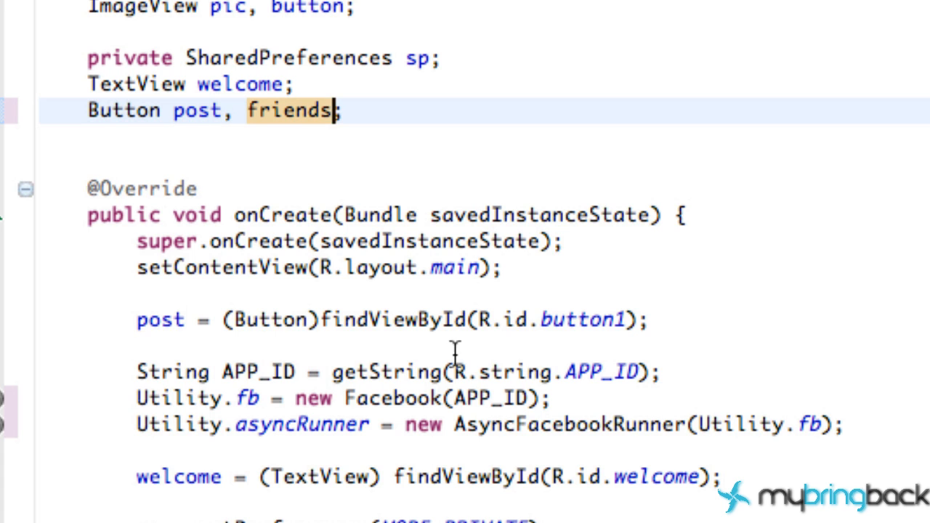
left_click(138, 320)
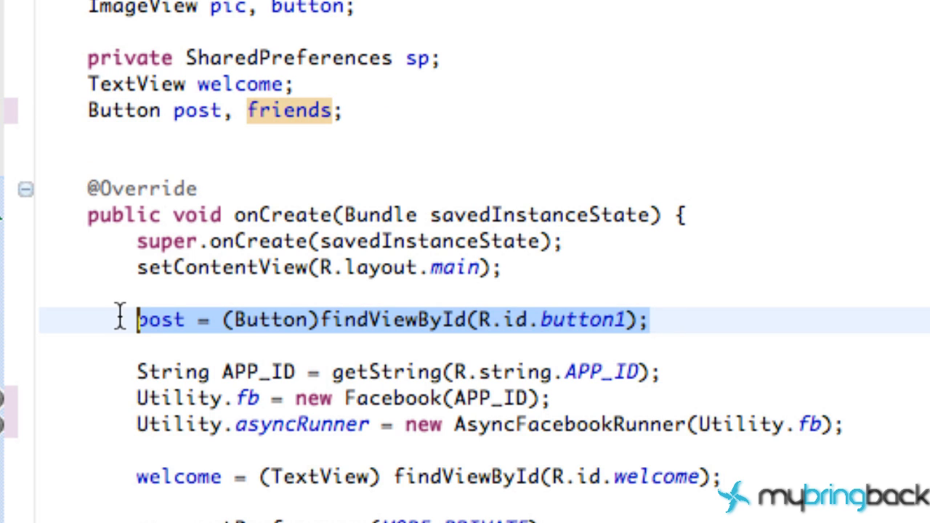
type("fire = (Button)findViewById(R.id.button1);")
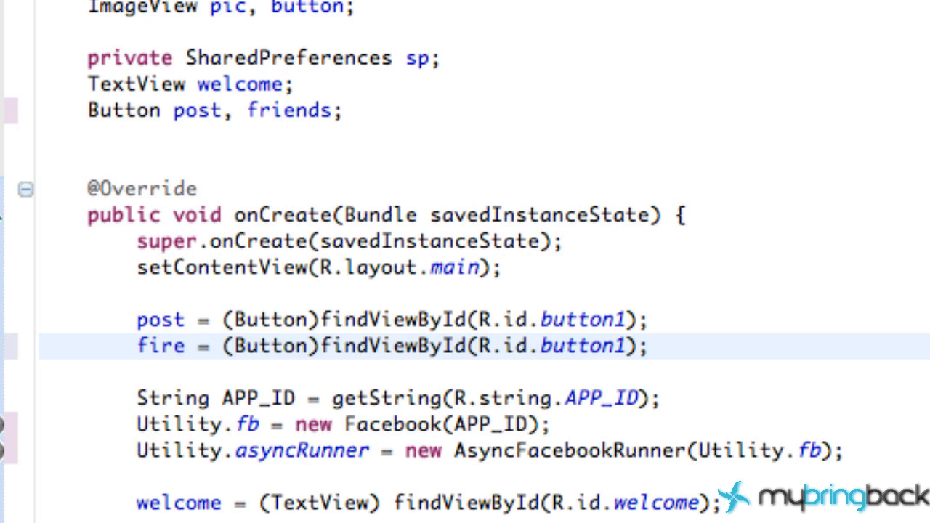
type("friends")
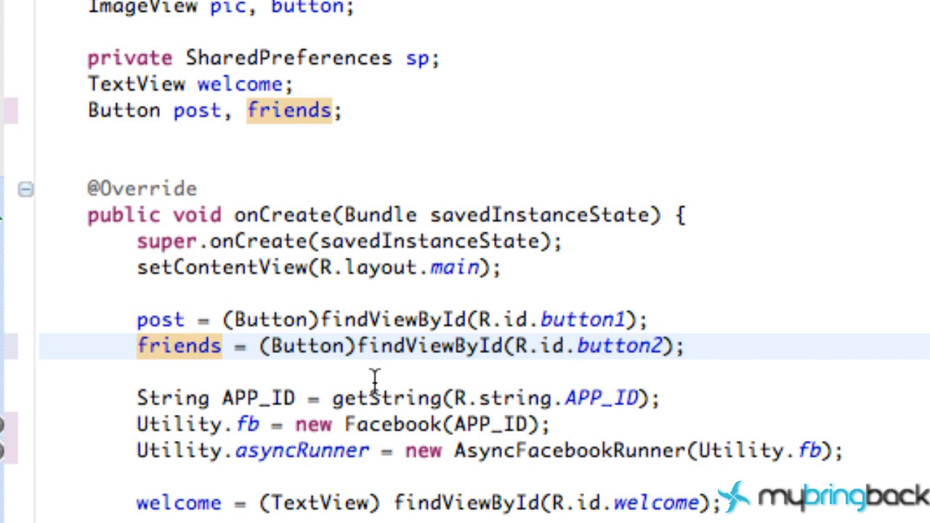
scroll("down", 3)
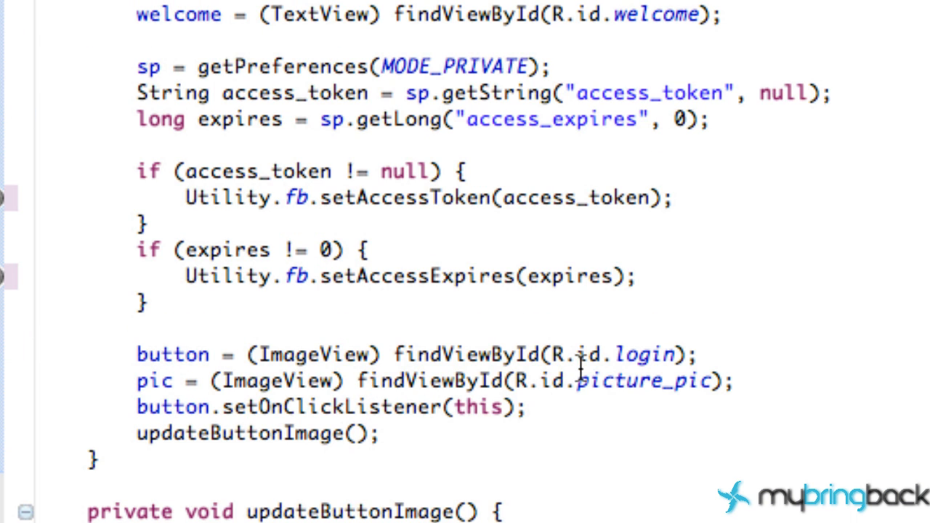
Add friends.setVisibility(Button.VISIBLE) in the logged-in branch of updateButtonImage
scroll("down", 3)
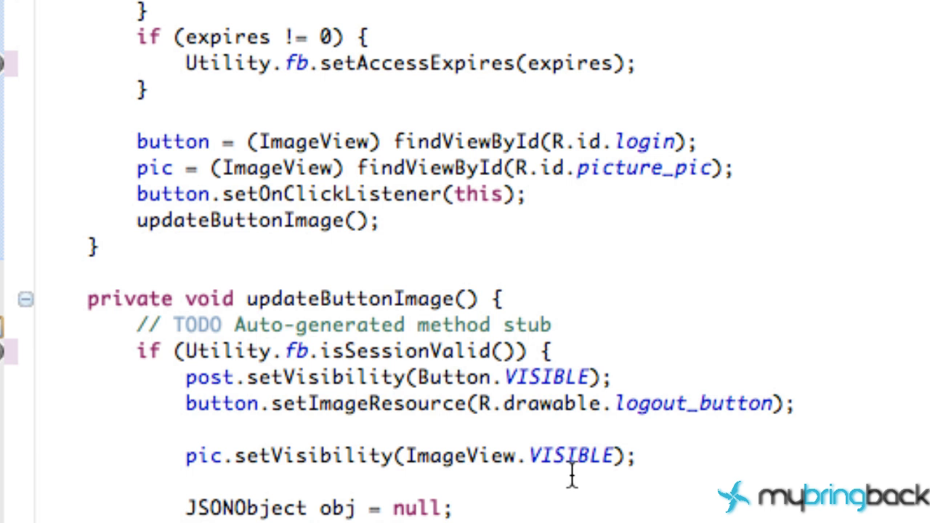
type("friend")
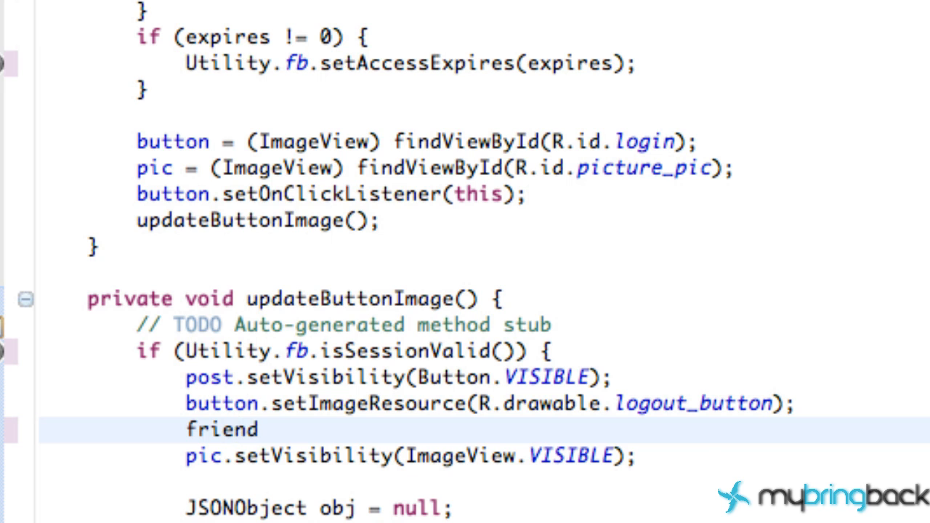
type("s.setVisibility(Button.V")
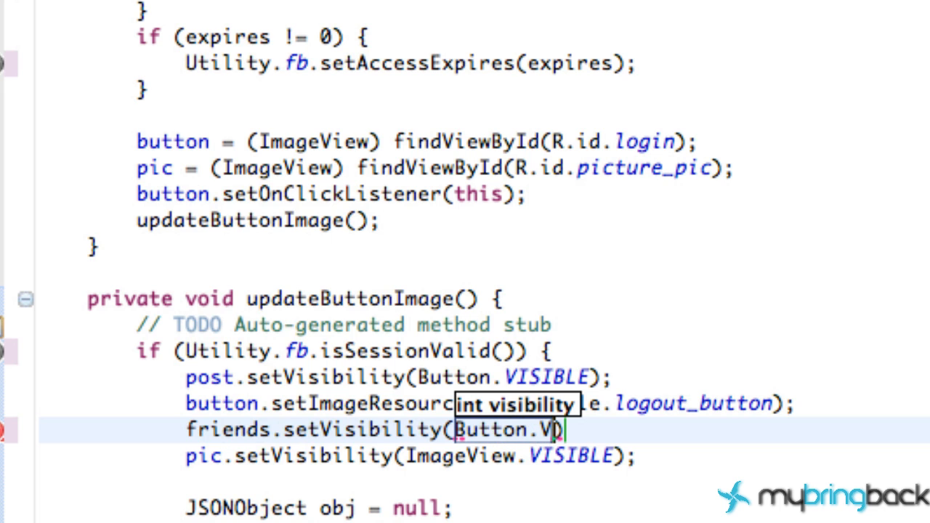
type("ISIBLE")
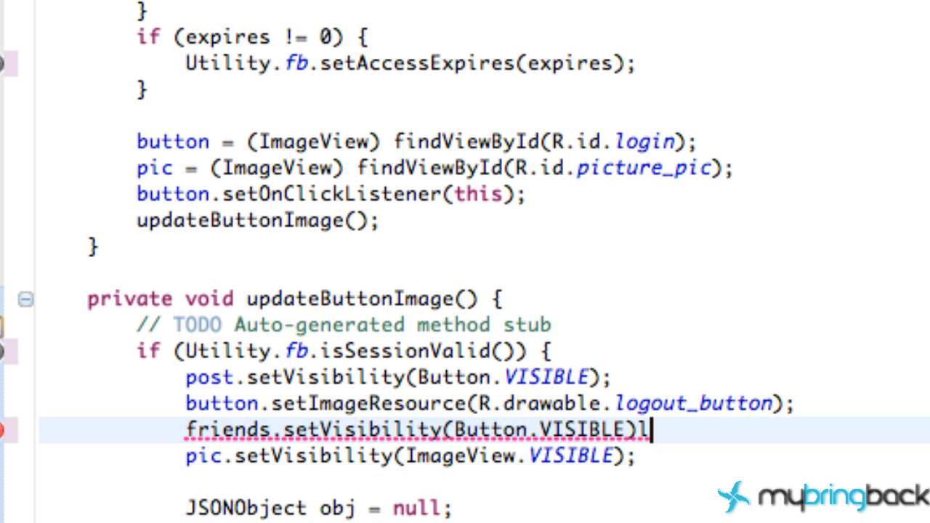
Begin a friends.setVisibility call in the else branch for the logged-out case
scroll("down", 3)
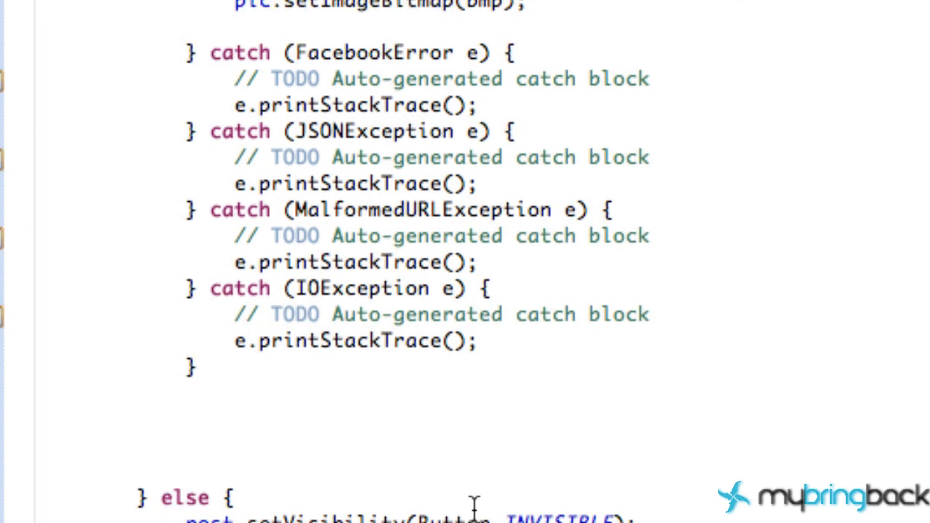
scroll("down", 3)
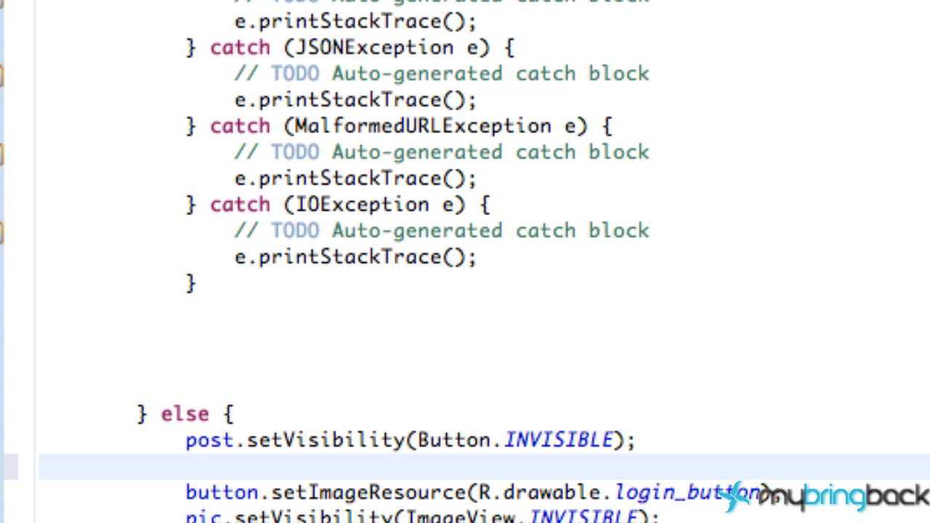
type("friends.se")
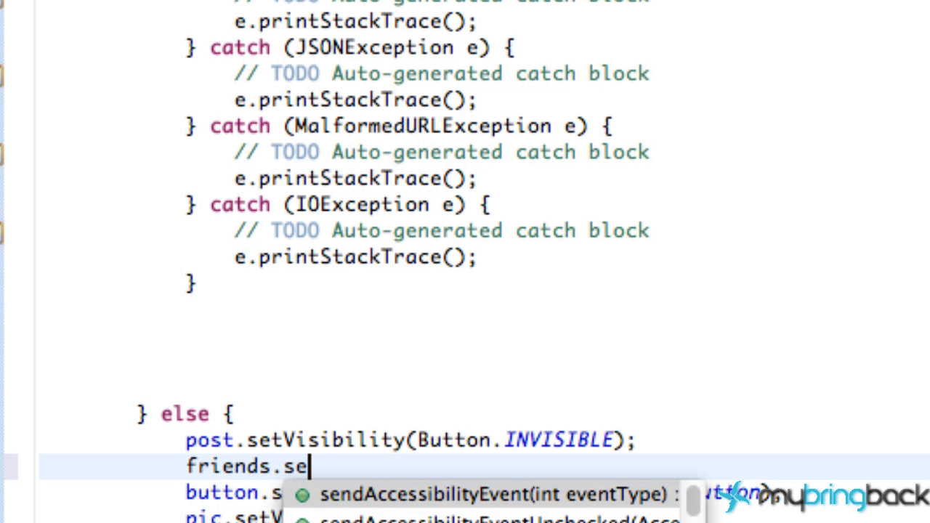
type("V")
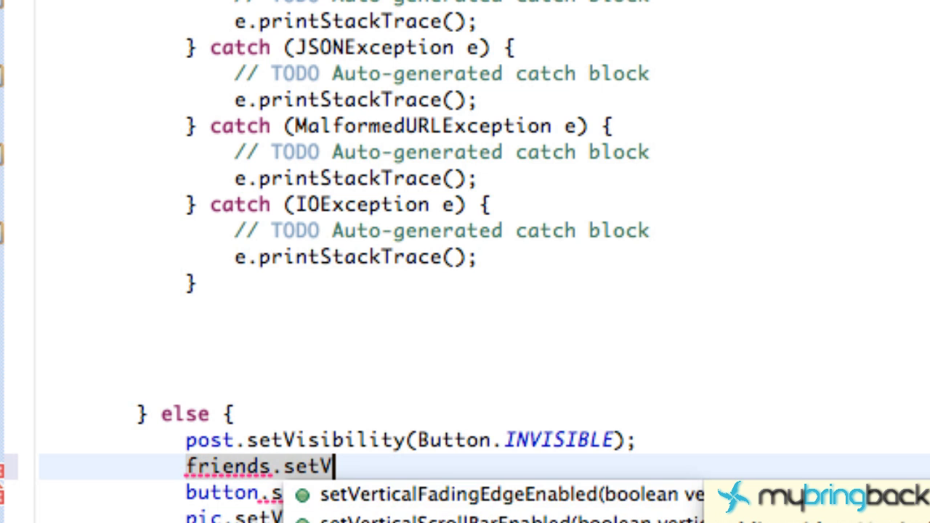